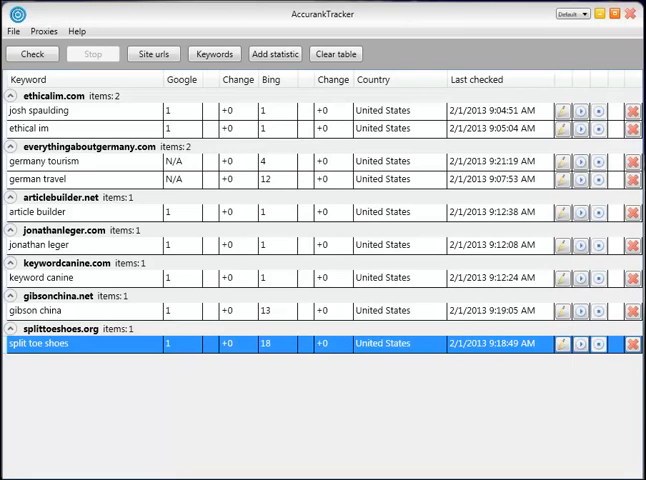
pyautogui.moveTo(213, 133)
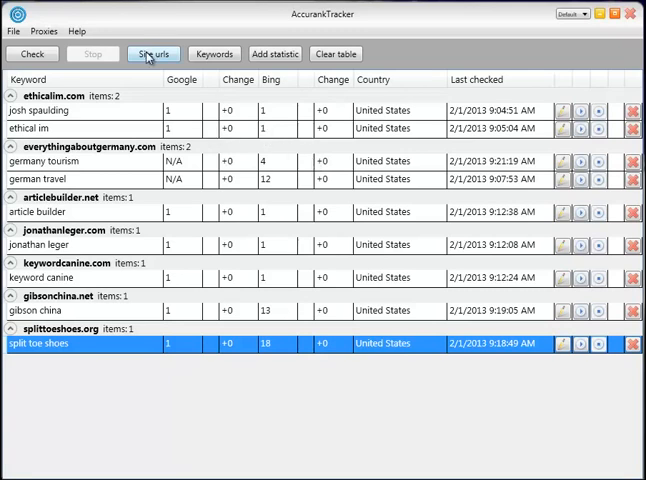
# Review the tracked site URLs list, then show the tracked keywords list
pyautogui.click(153, 54)
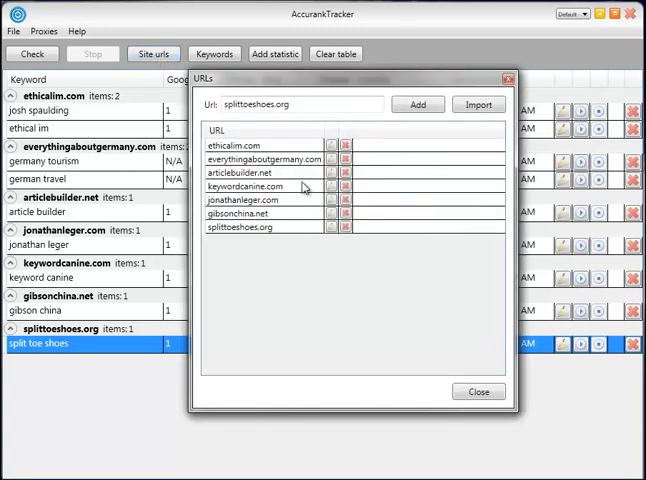
pyautogui.click(478, 391)
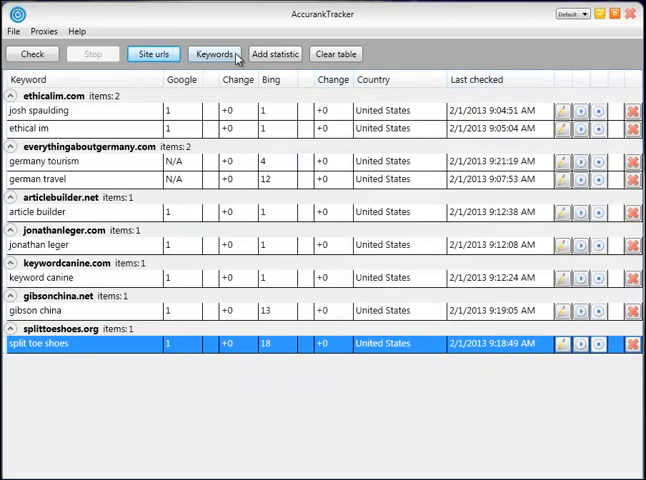
pyautogui.click(213, 53)
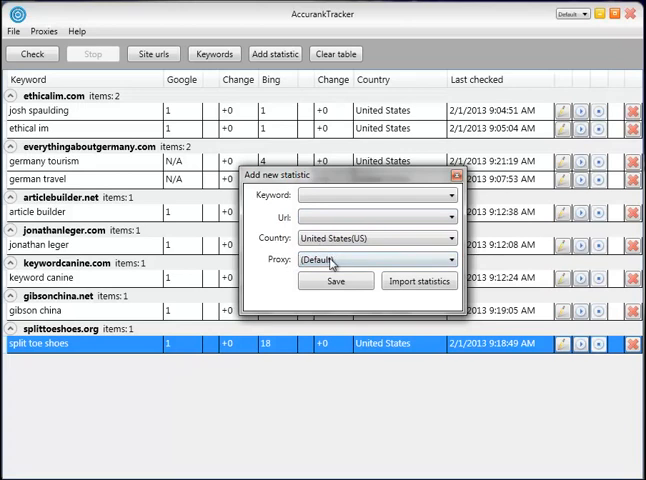
pyautogui.moveTo(290, 265)
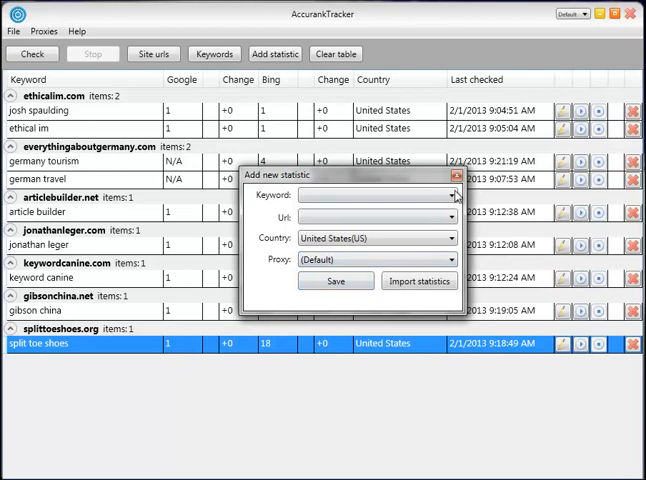
# Close the Add new statistic form without saving
pyautogui.click(449, 176)
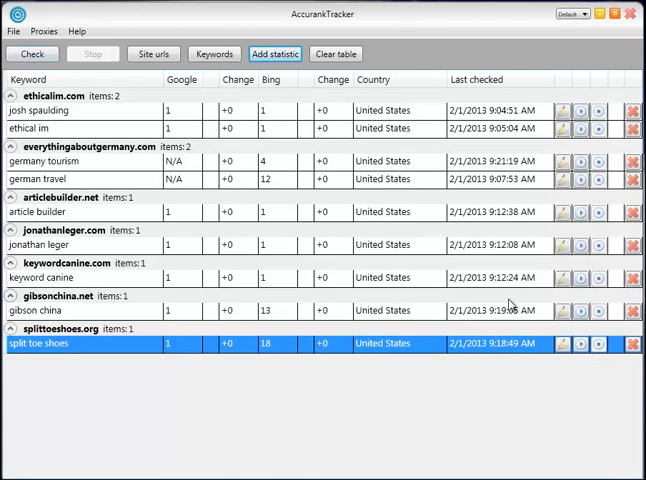
pyautogui.moveTo(620, 208)
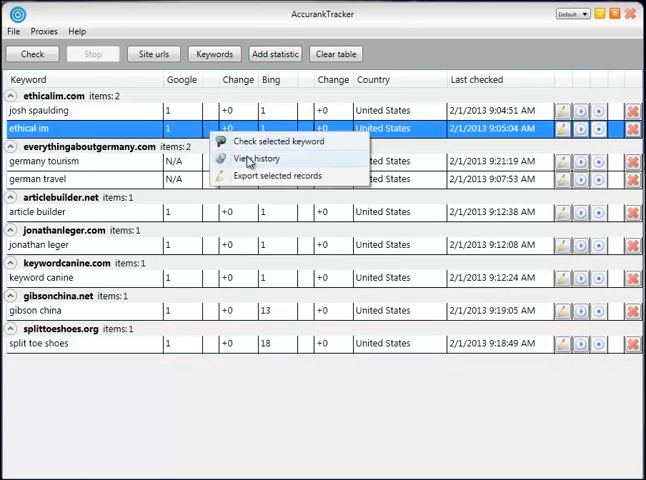
pyautogui.click(255, 158)
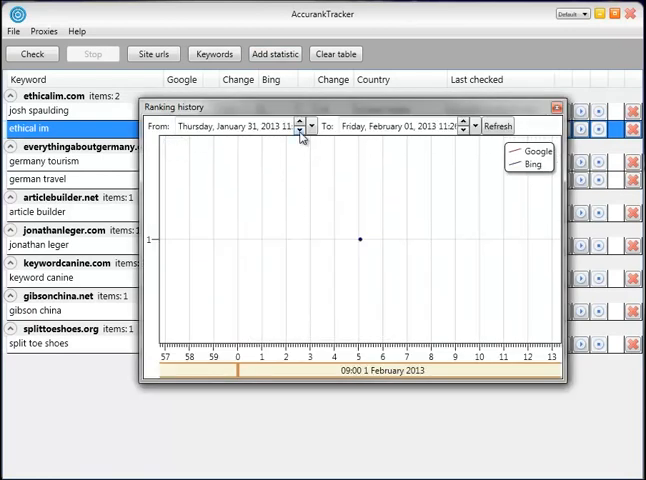
pyautogui.click(303, 130)
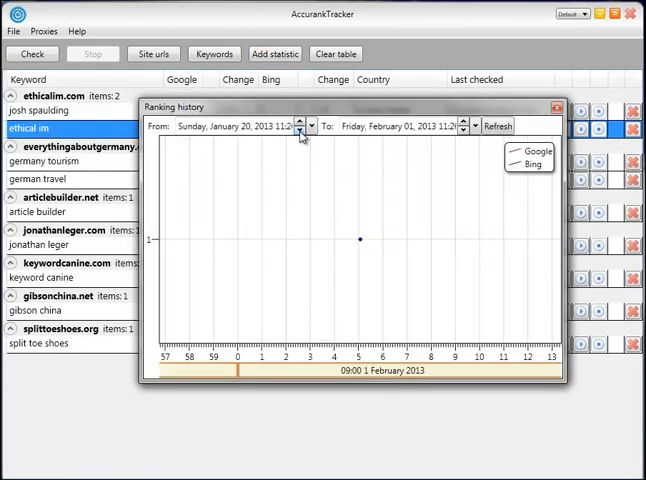
pyautogui.click(304, 130)
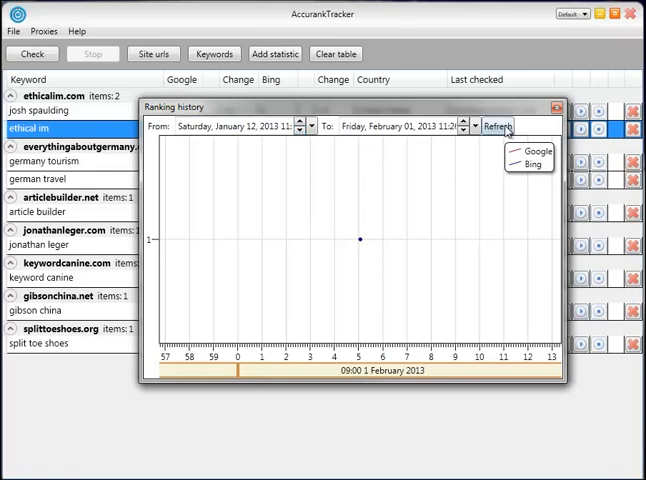
pyautogui.click(497, 126)
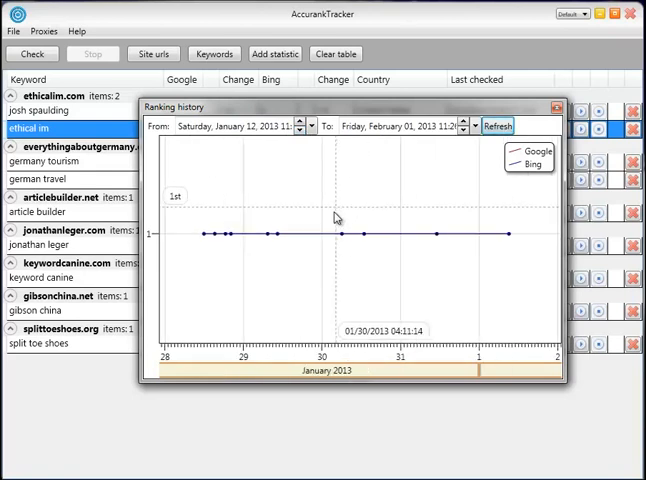
pyautogui.moveTo(285, 231)
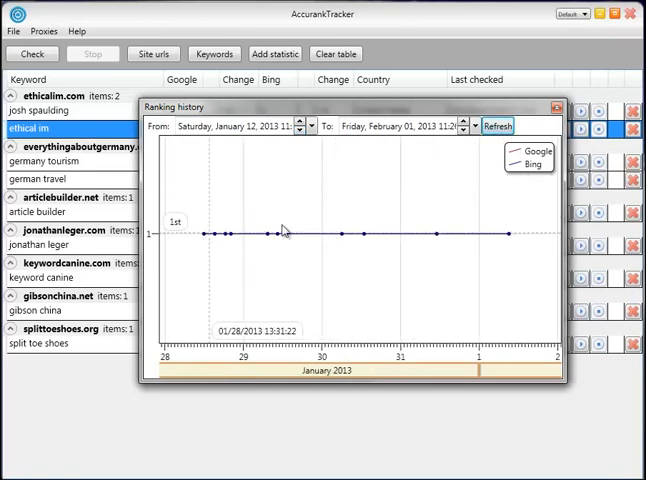
pyautogui.moveTo(234, 237)
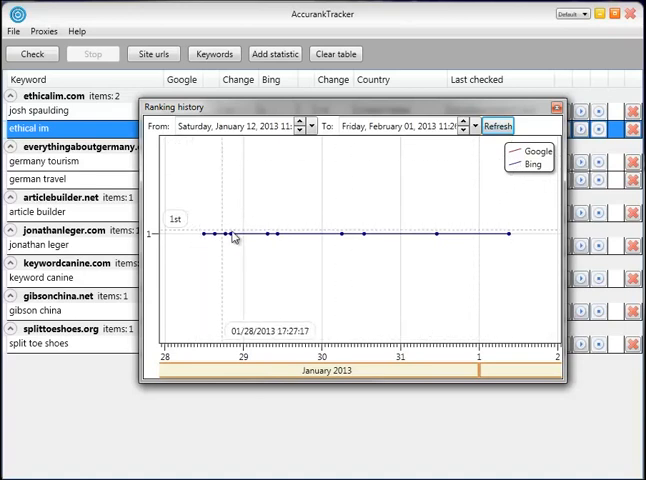
pyautogui.moveTo(185, 232)
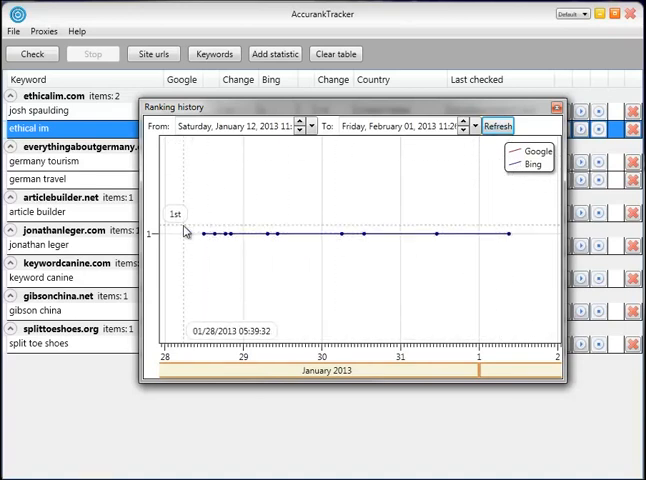
pyautogui.moveTo(230, 230)
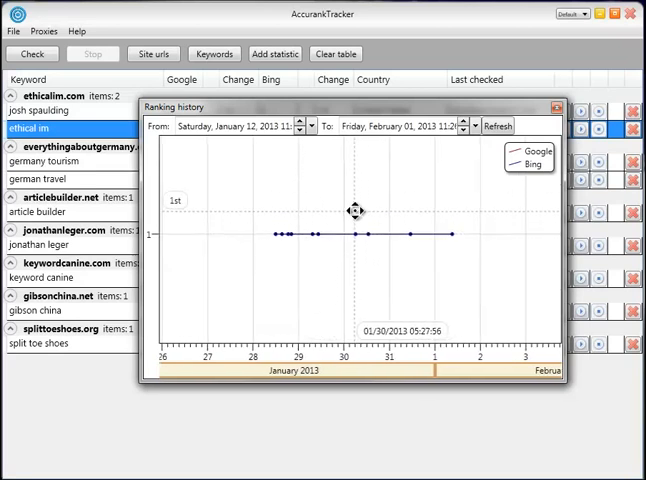
pyautogui.click(557, 101)
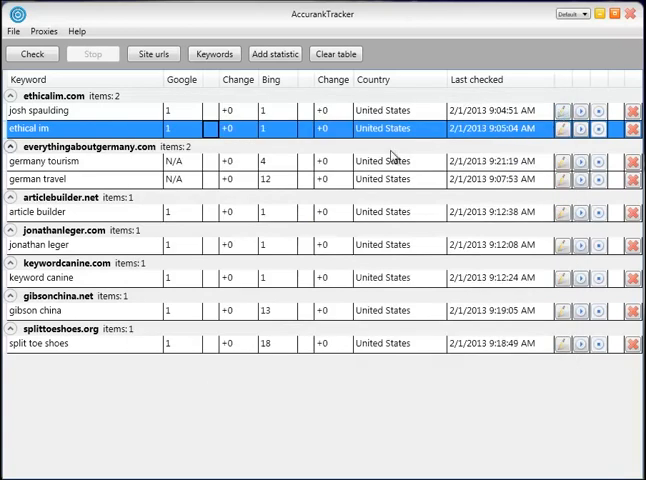
# Export the selected ethical im records under the file name test3
pyautogui.rightClick(390, 128)
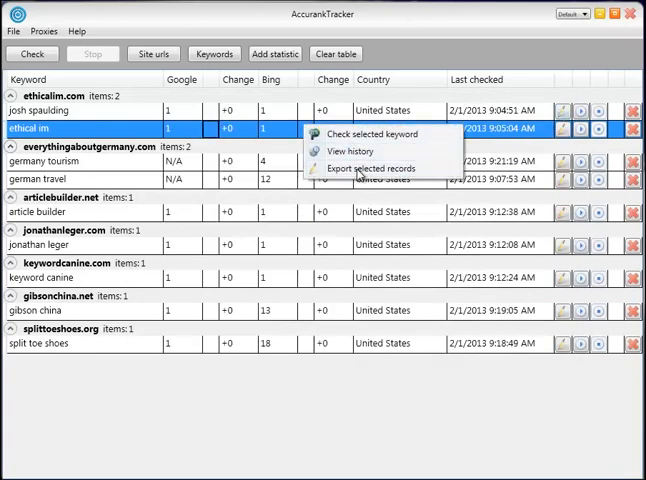
pyautogui.click(372, 167)
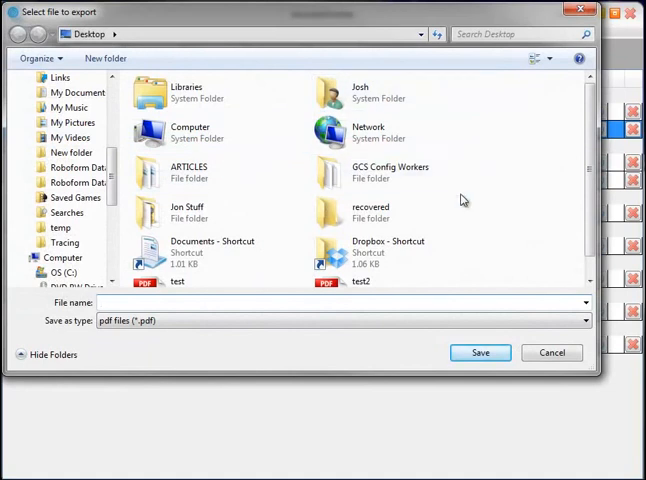
pyautogui.write('test3')
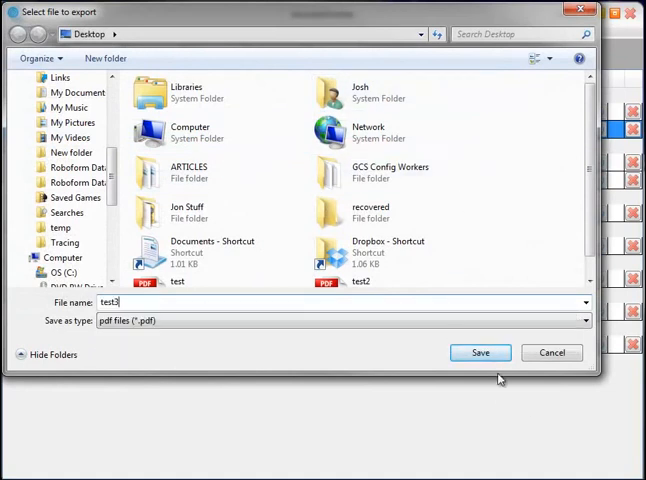
# Save the ethical im ranking report as the test3 PDF
pyautogui.click(480, 352)
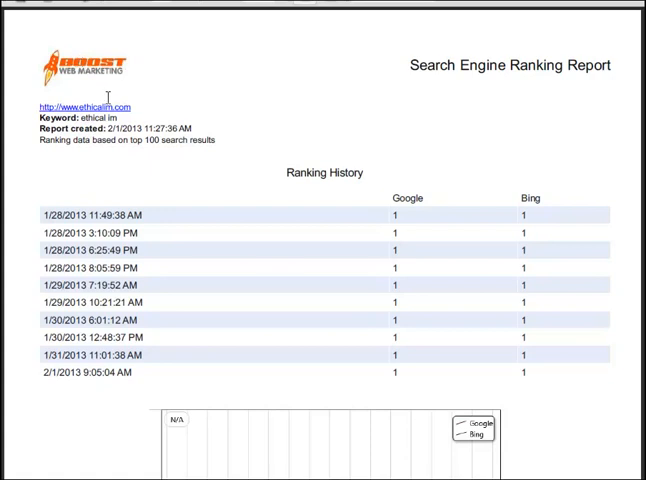
pyautogui.moveTo(437, 161)
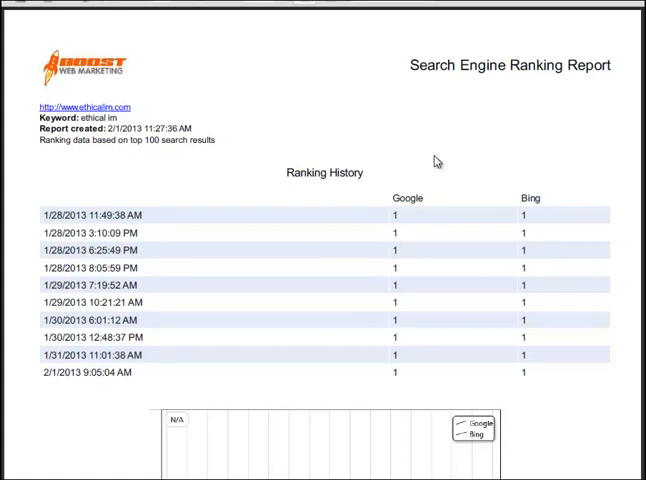
pyautogui.moveTo(342, 233)
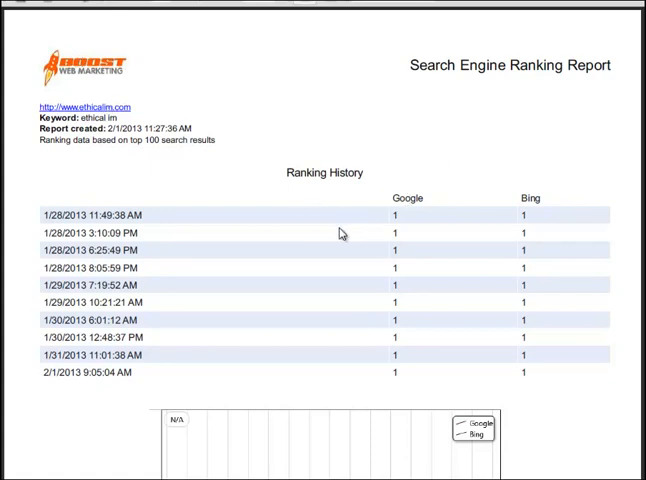
pyautogui.moveTo(305, 217)
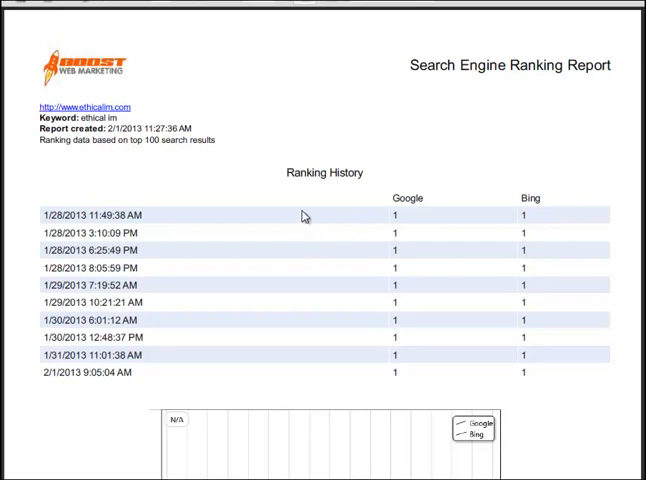
pyautogui.moveTo(304, 216)
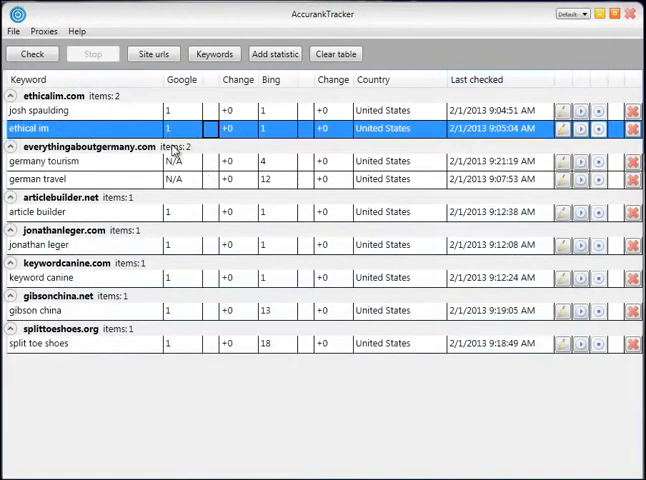
pyautogui.click(14, 31)
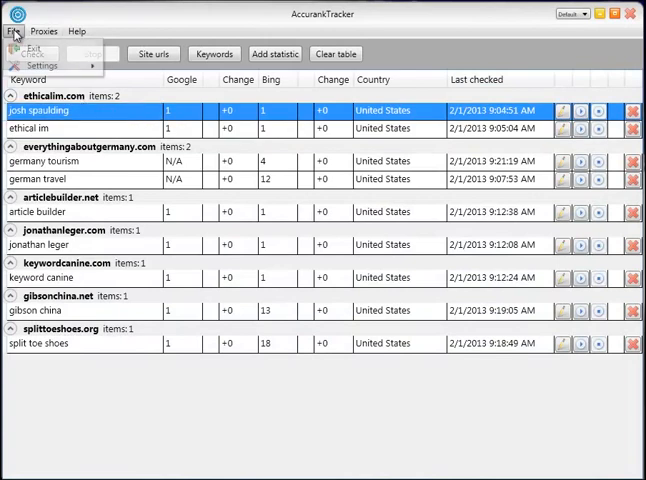
pyautogui.click(44, 65)
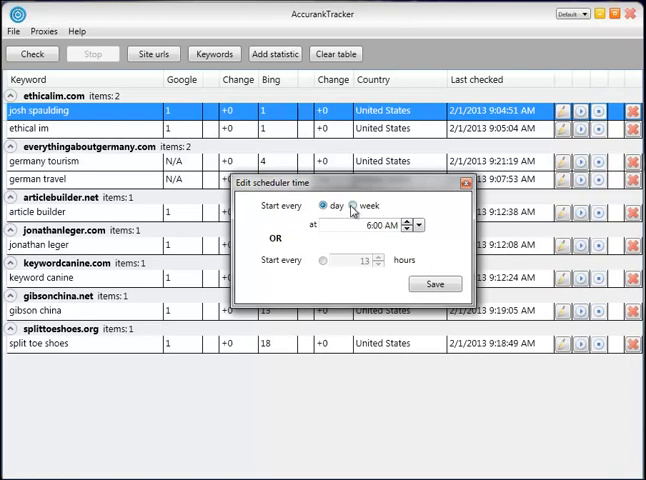
pyautogui.moveTo(390, 263)
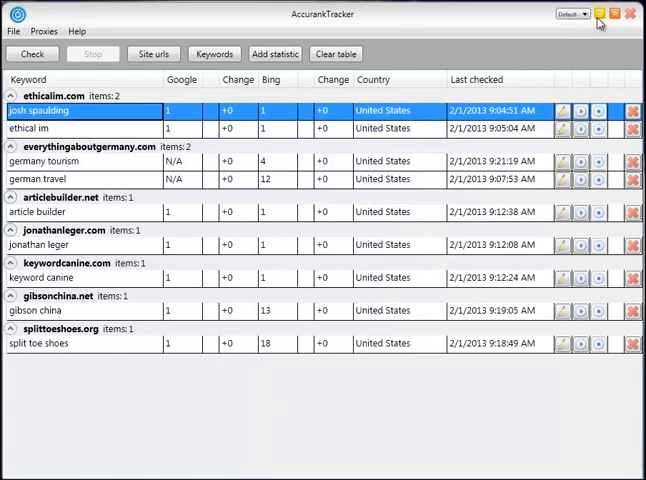
pyautogui.moveTo(599, 22)
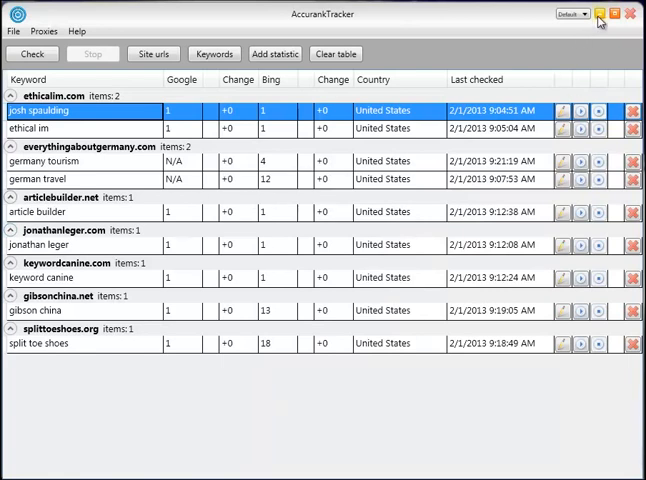
pyautogui.moveTo(386, 40)
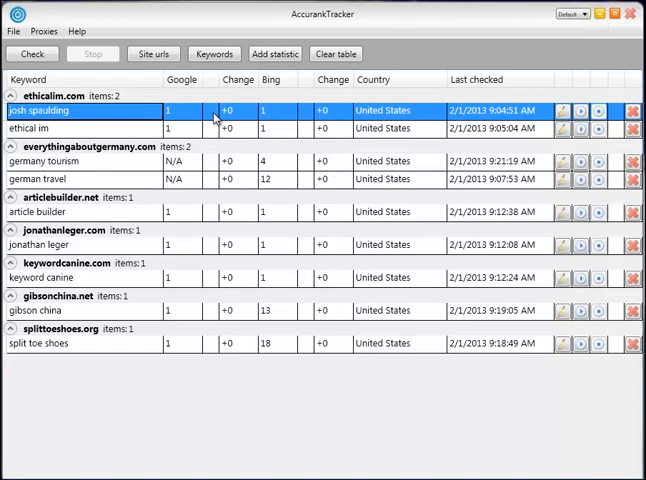
pyautogui.click(14, 31)
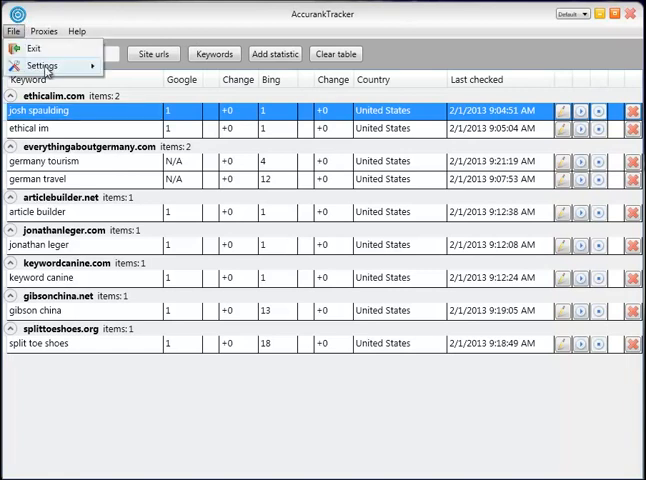
pyautogui.click(42, 66)
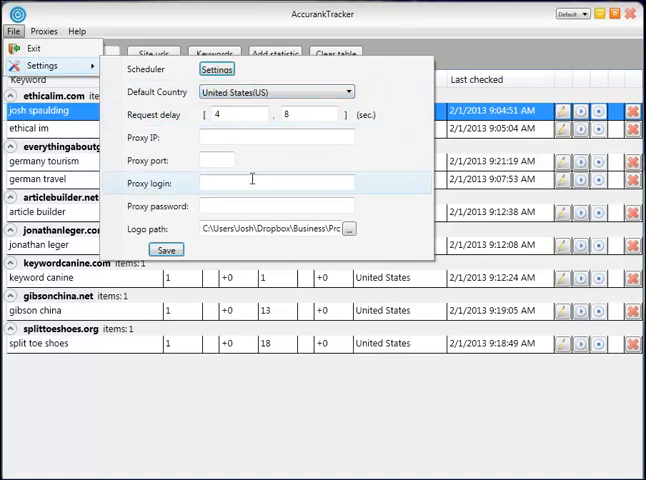
pyautogui.click(166, 249)
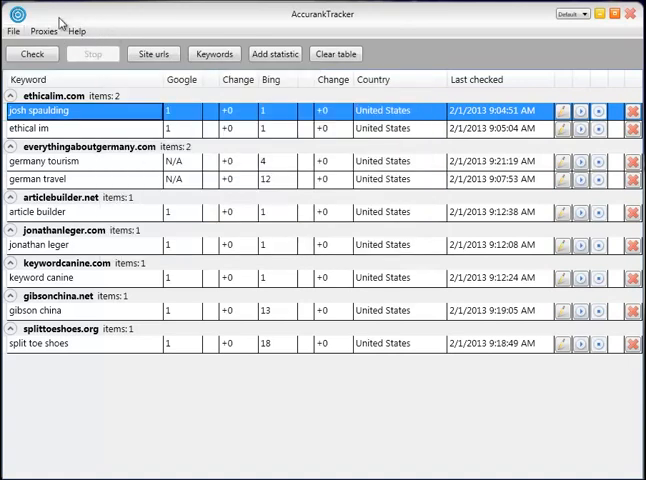
pyautogui.click(43, 31)
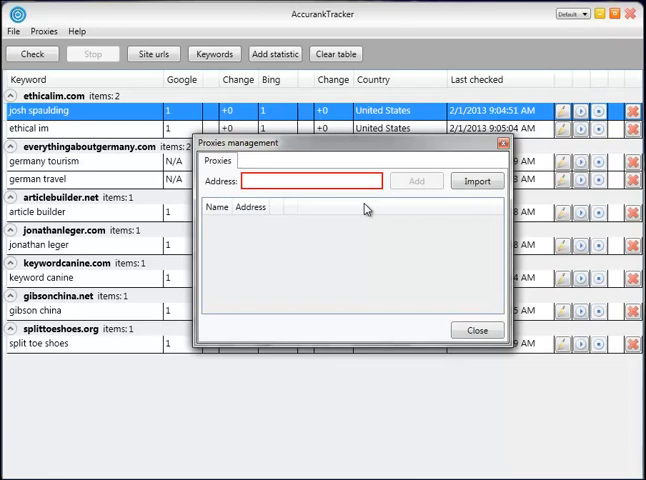
pyautogui.moveTo(366, 209)
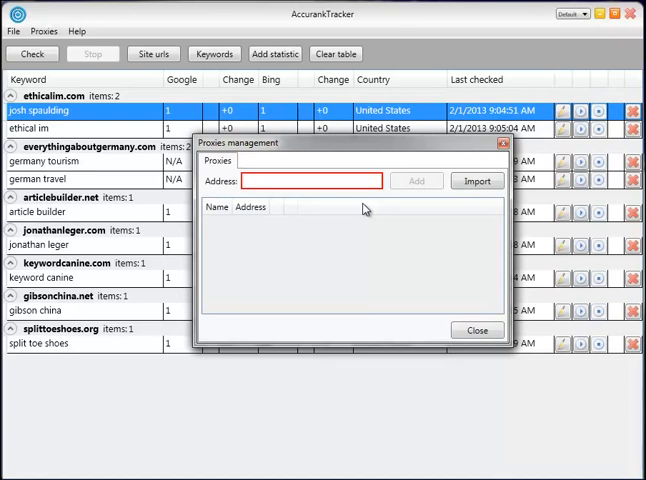
pyautogui.moveTo(366, 209)
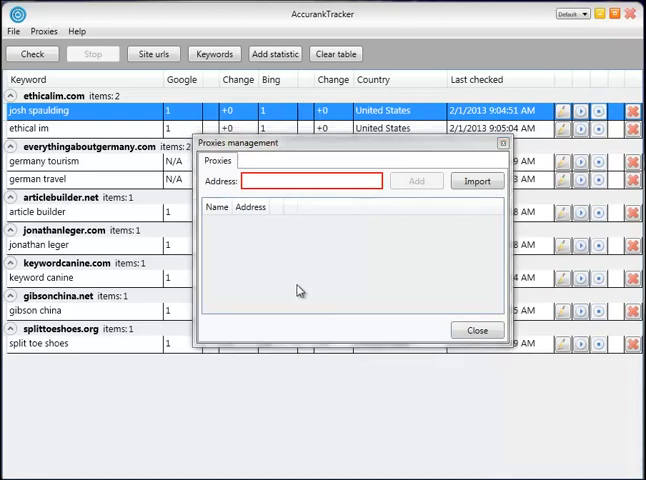
# Add the proxy 123.45.678.89 and name it Germany
pyautogui.write('123.45.678.89')
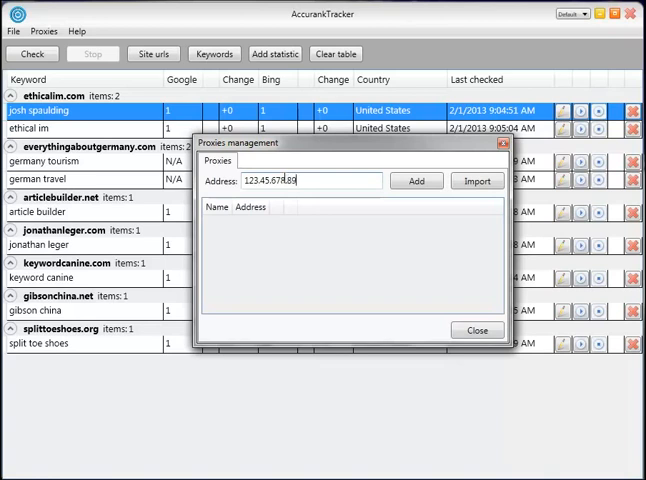
pyautogui.click(415, 181)
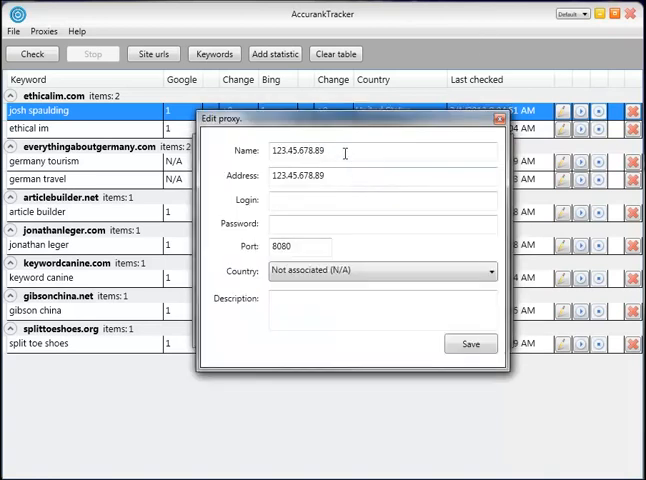
pyautogui.write('Germany')
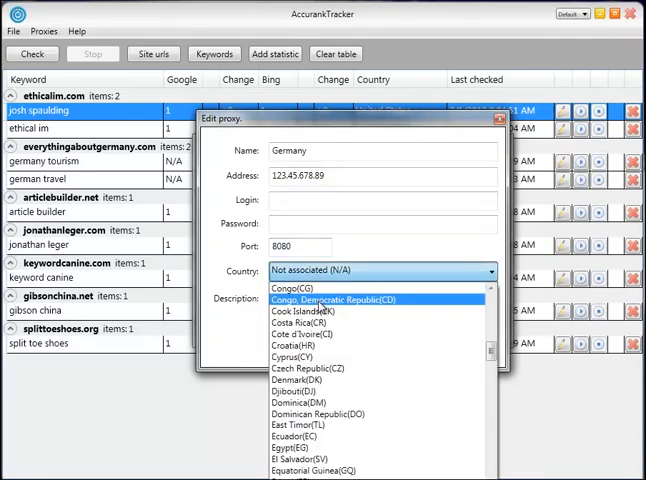
pyautogui.scroll(-3)
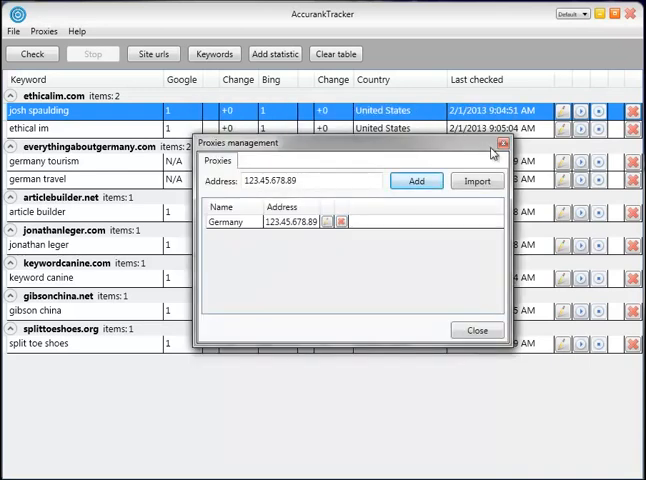
# Create a germany tourism statistic for everythingaboutgermany.com targeting Germany
pyautogui.click(274, 54)
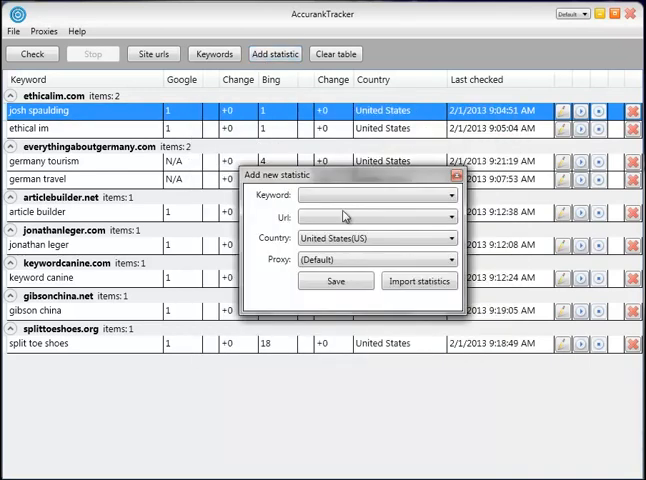
pyautogui.click(375, 195)
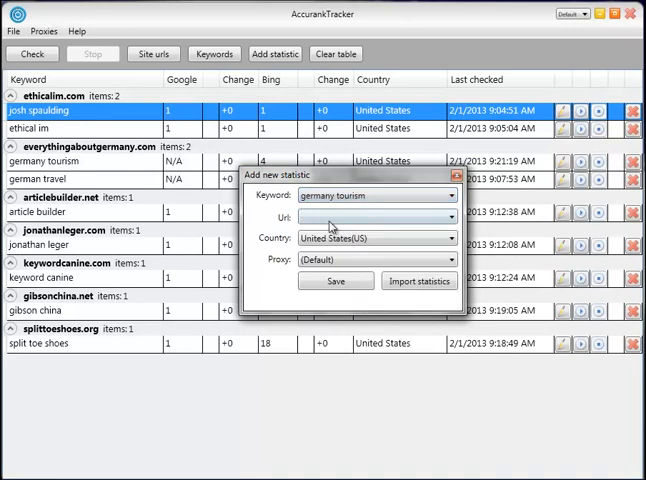
pyautogui.click(453, 238)
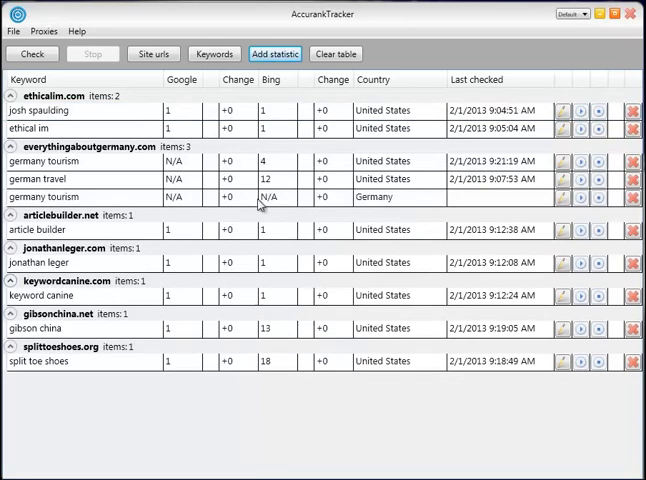
pyautogui.click(100, 197)
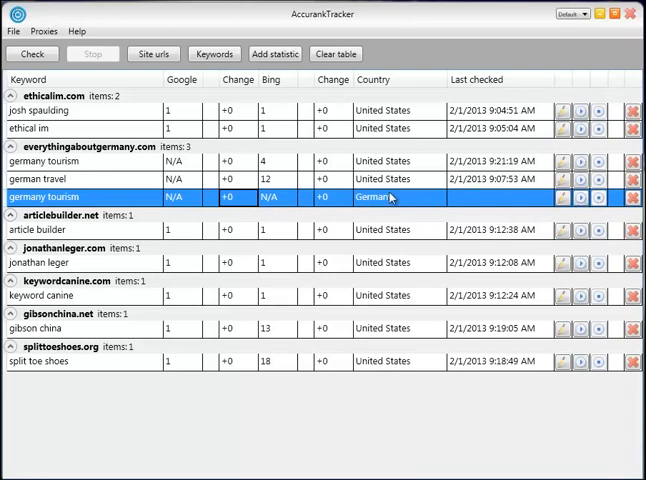
pyautogui.moveTo(277, 208)
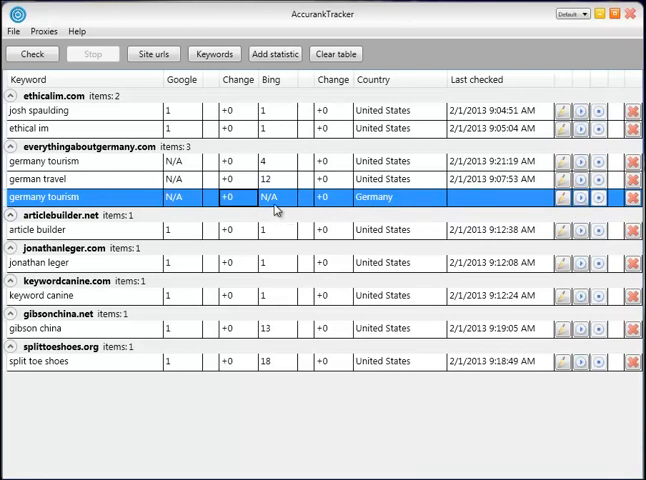
pyautogui.moveTo(82, 194)
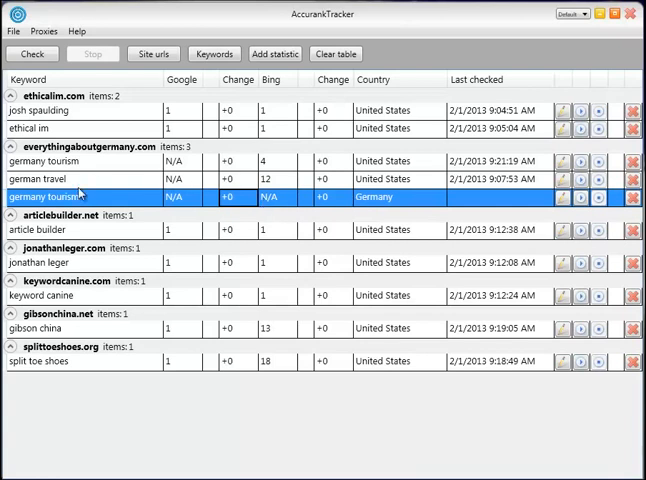
pyautogui.moveTo(233, 205)
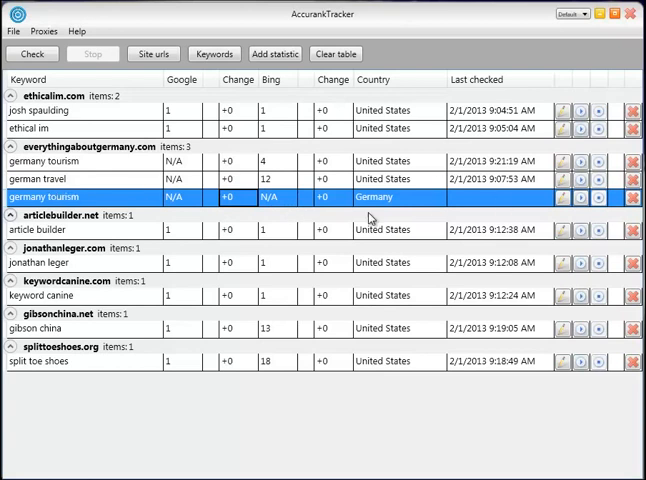
pyautogui.moveTo(370, 218)
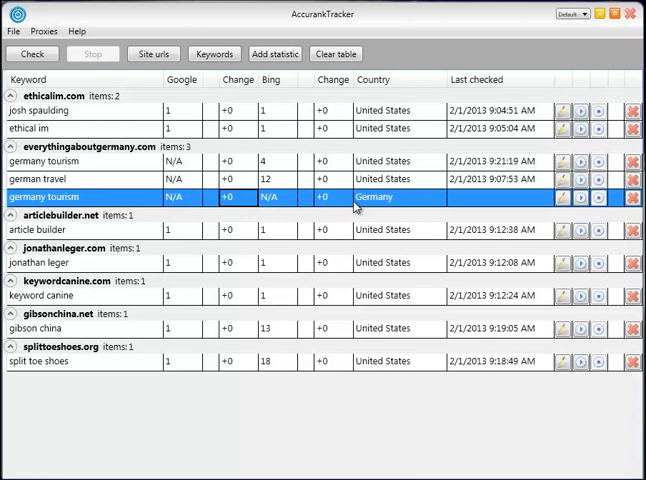
pyautogui.moveTo(260, 118)
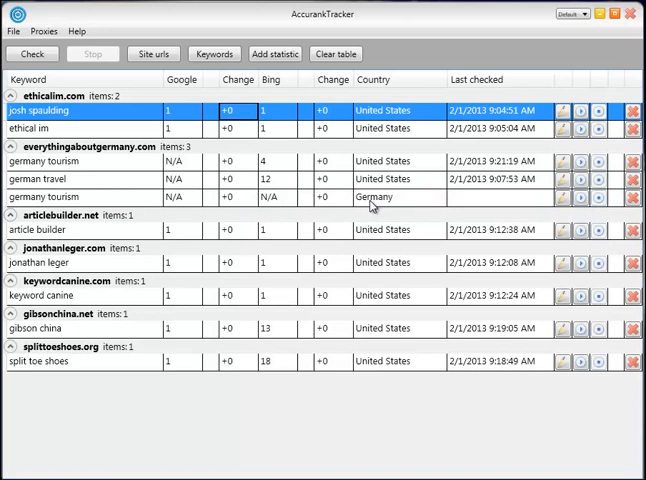
pyautogui.moveTo(540, 476)
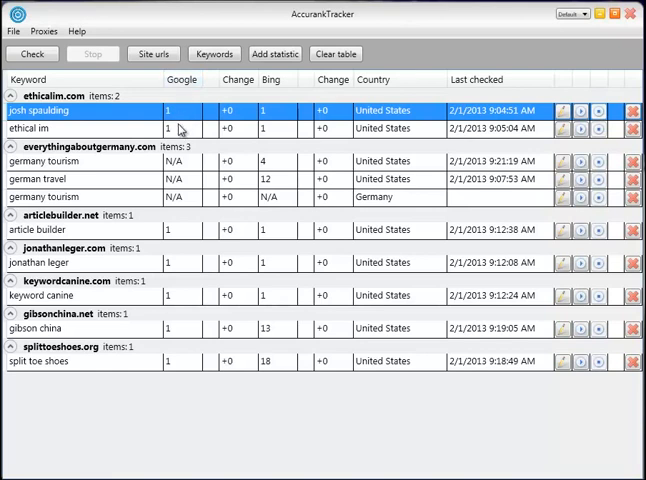
pyautogui.moveTo(237, 130)
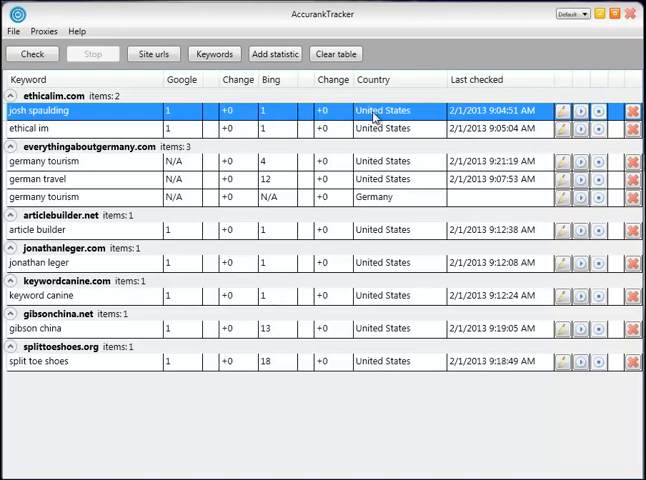
pyautogui.moveTo(290, 115)
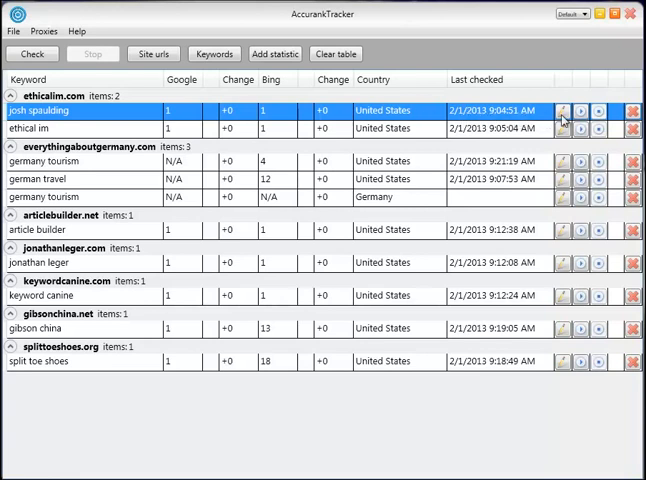
pyautogui.click(11, 96)
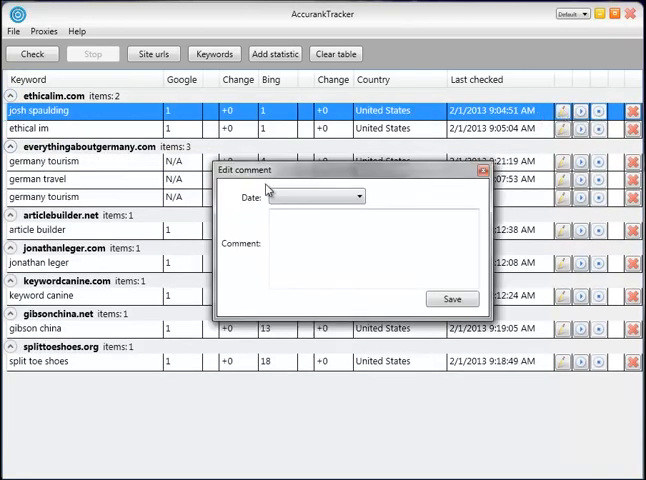
pyautogui.click(360, 196)
pyautogui.write('Started SEO cam')
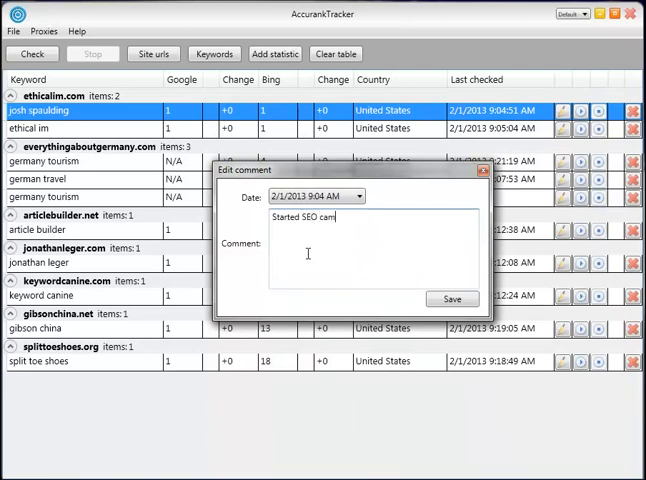
pyautogui.write('paign')
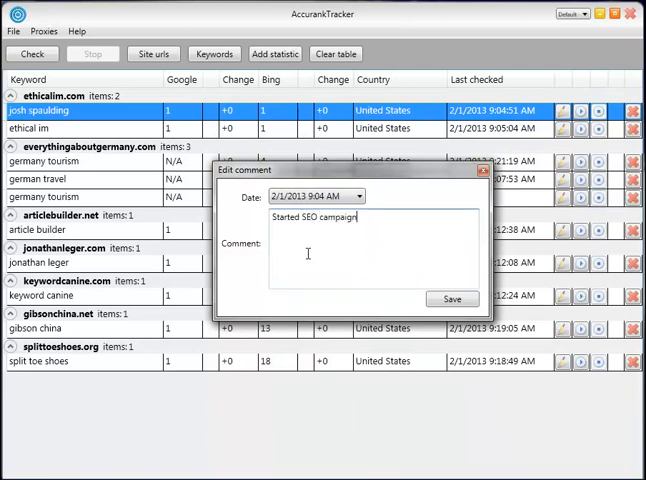
pyautogui.click(452, 298)
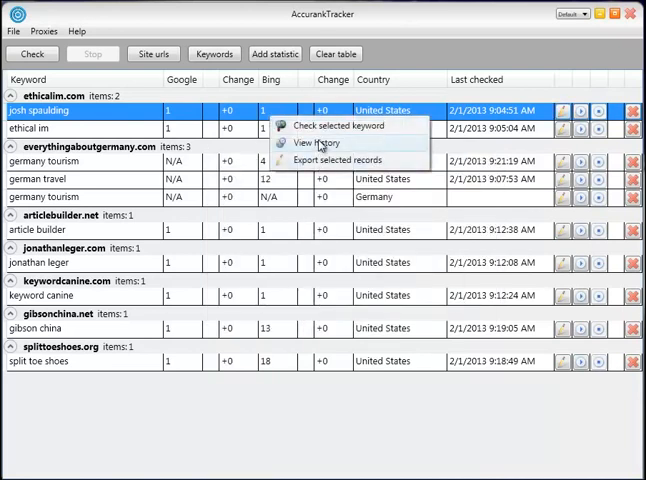
pyautogui.click(312, 142)
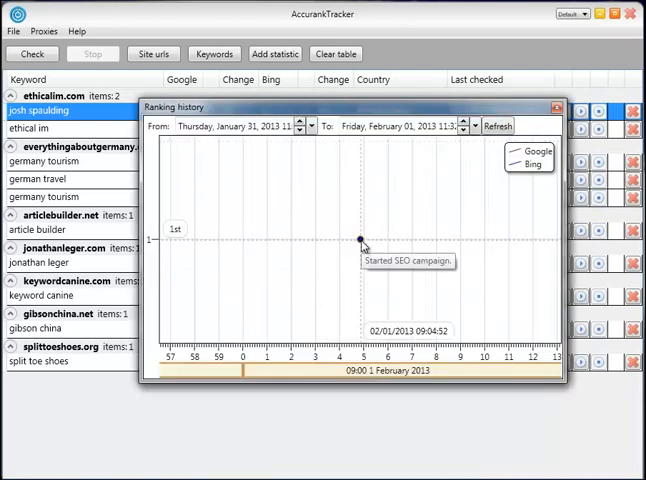
pyautogui.click(299, 130)
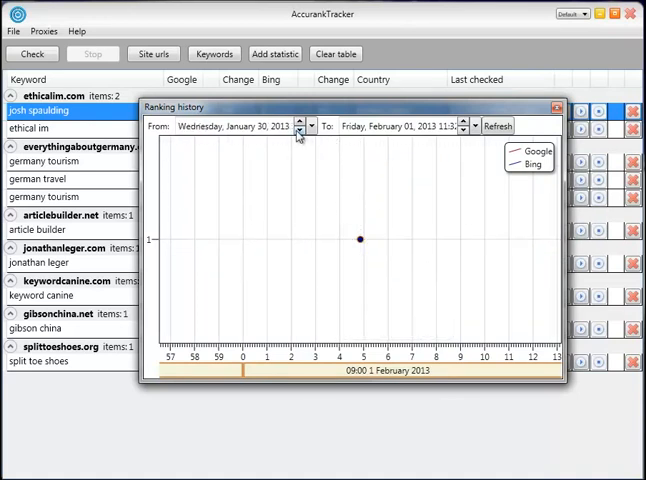
pyautogui.click(497, 126)
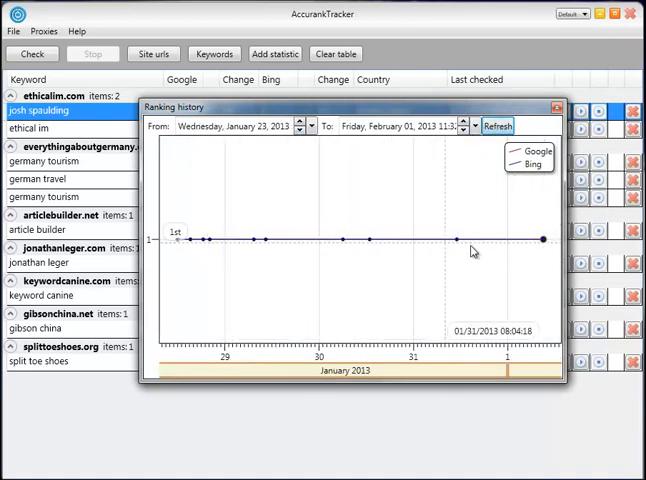
pyautogui.moveTo(543, 239)
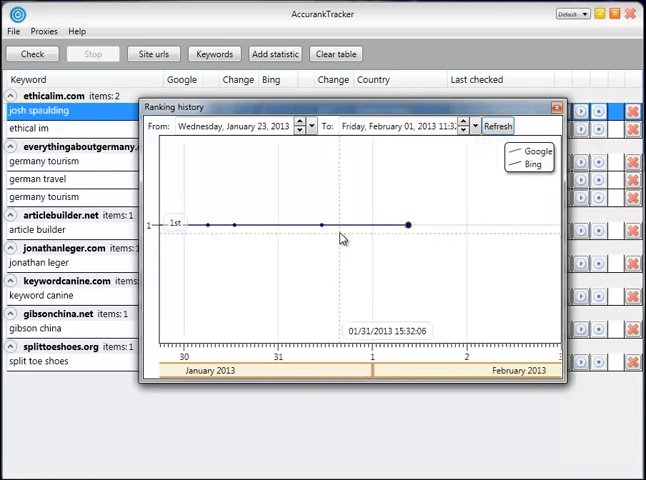
pyautogui.moveTo(425, 231)
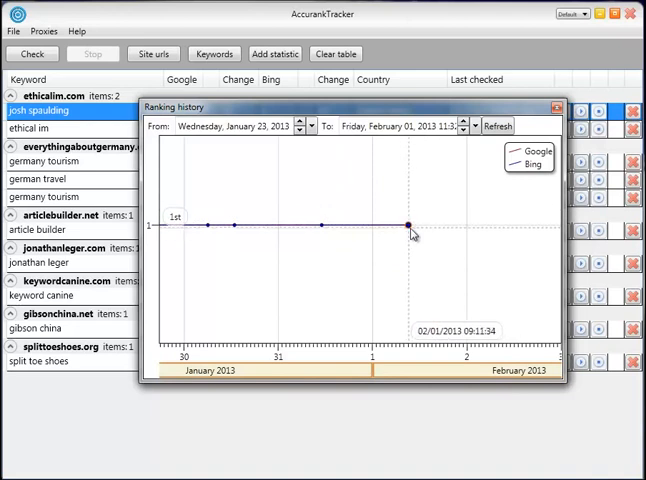
pyautogui.moveTo(407, 225)
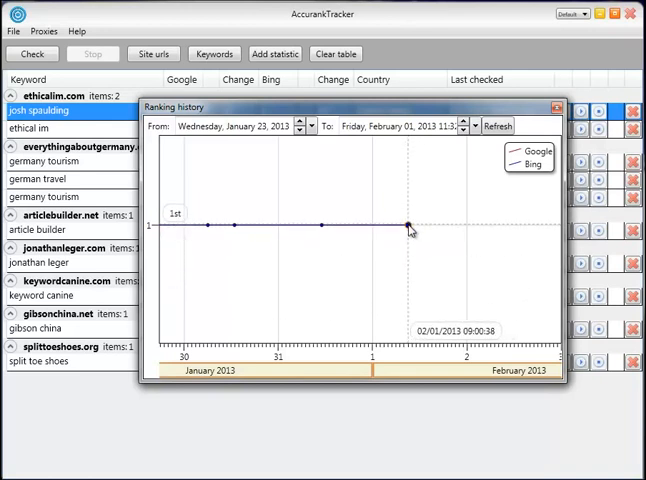
pyautogui.moveTo(408, 225)
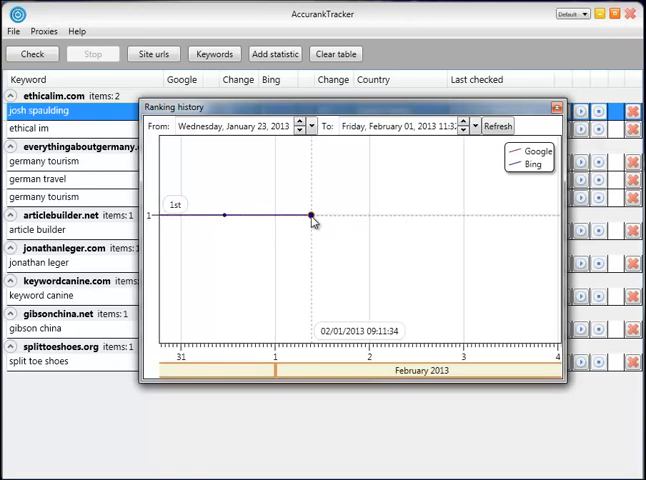
pyautogui.moveTo(310, 215)
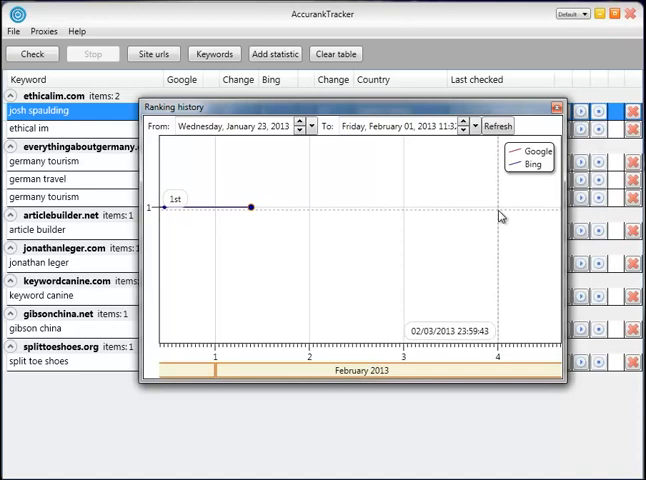
pyautogui.moveTo(500, 212)
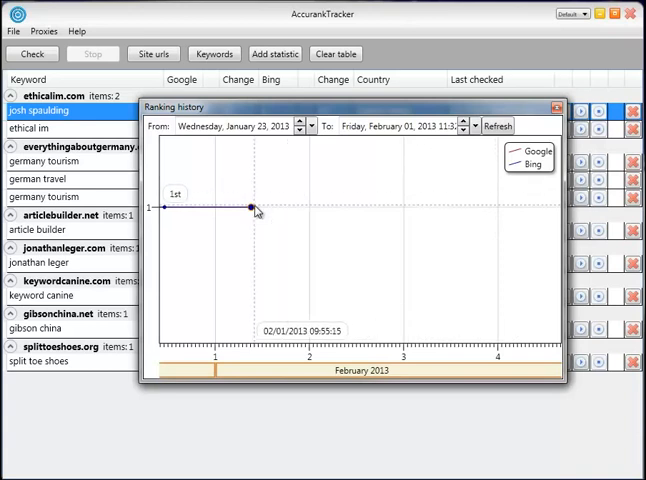
pyautogui.click(556, 107)
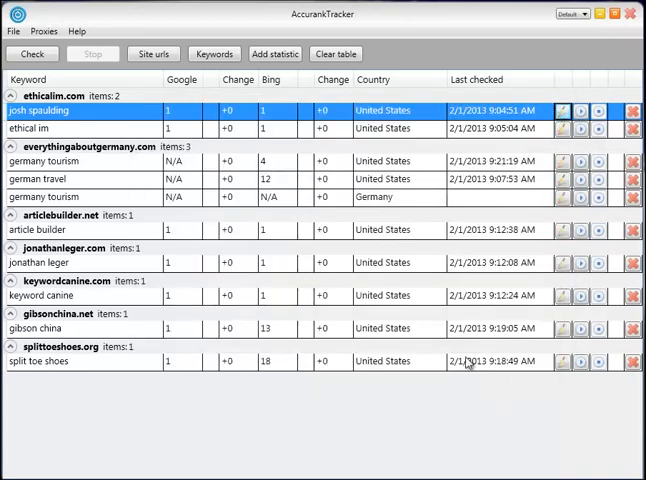